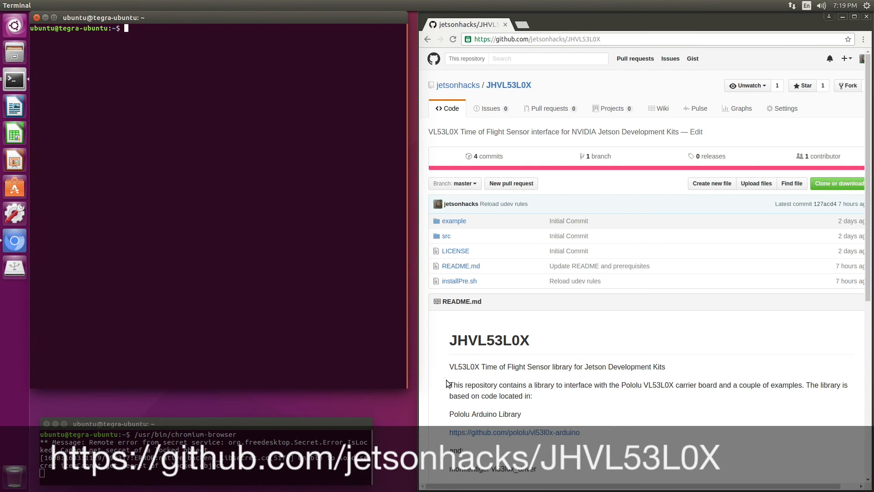
mouse_move(503, 85)
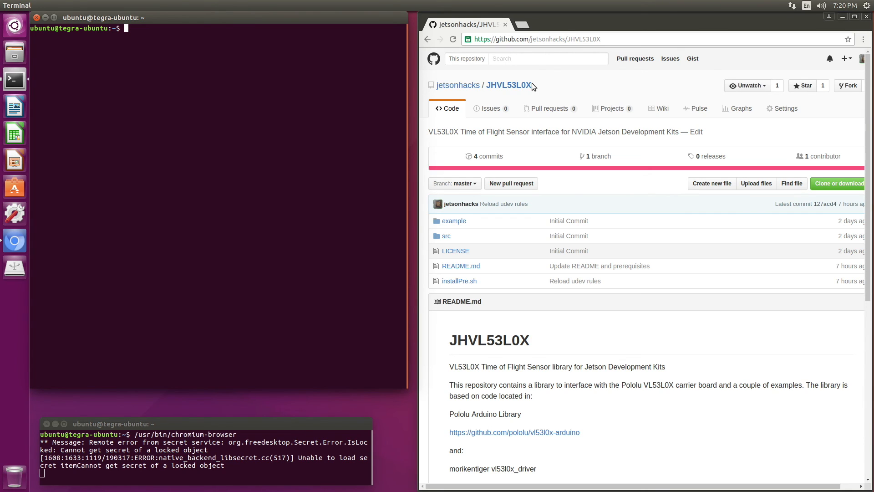
mouse_move(685, 145)
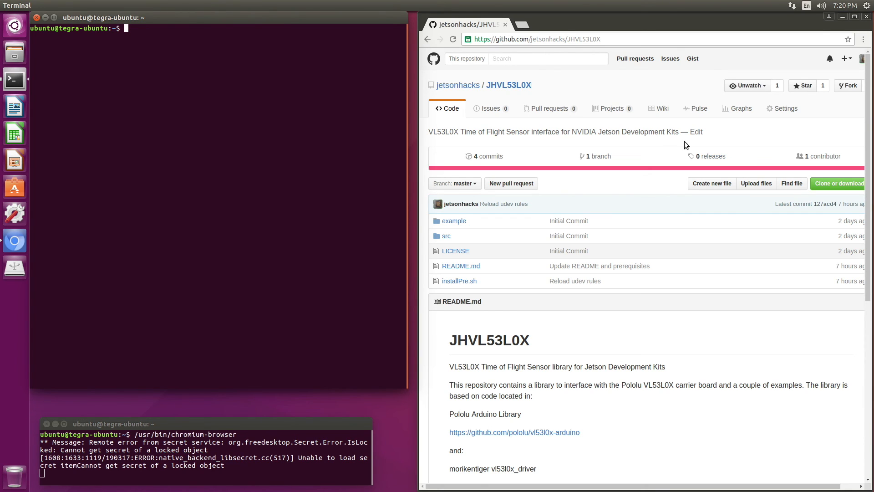
mouse_move(783, 24)
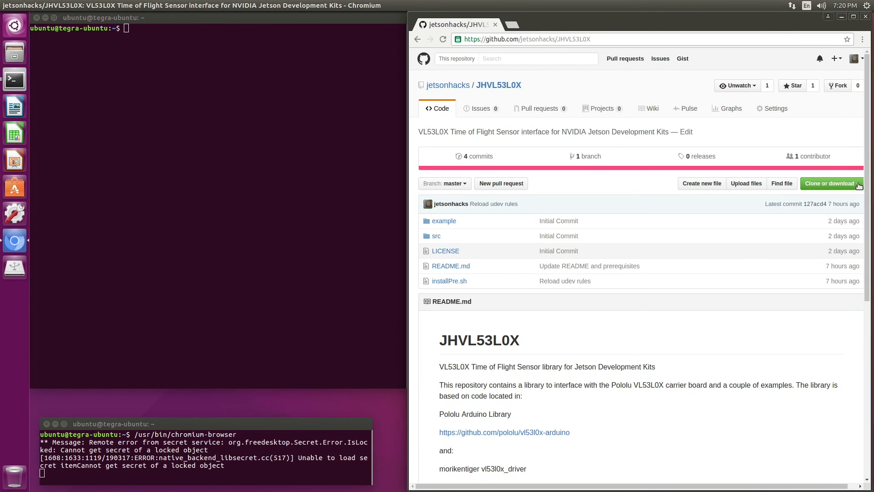
Step: Show the JHVL53L0X repository's clone-with-HTTPS URL on its GitHub page
left_click(830, 184)
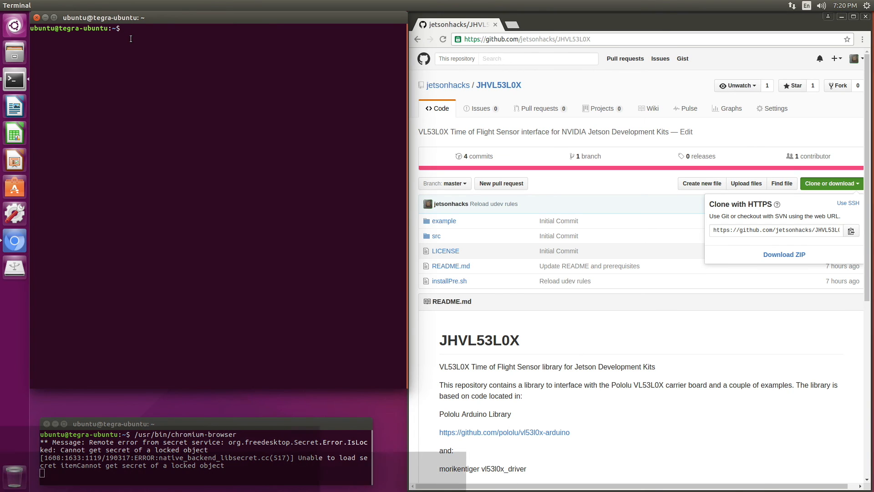
Step: Clone the JHVL53L0X repository with git clone and move into its folder
type("git clone https://github.com/jetsonhacks/JHVL53L0X.git")
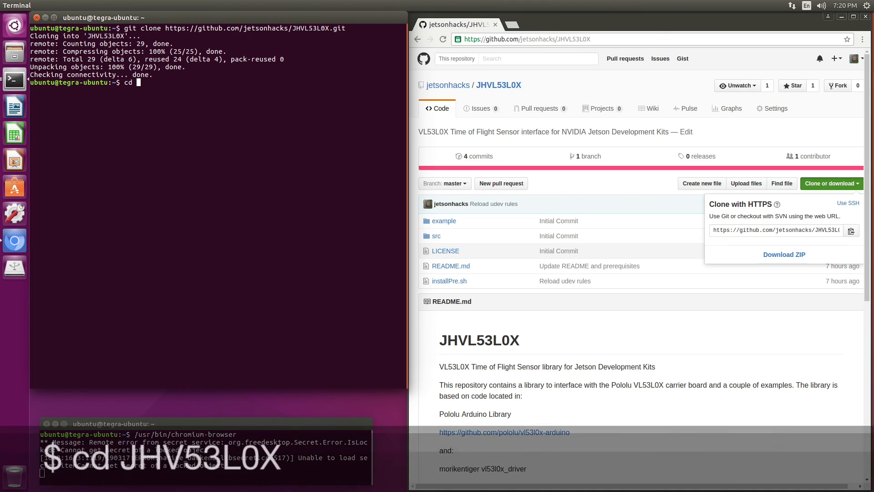
type("JHVL53L0X")
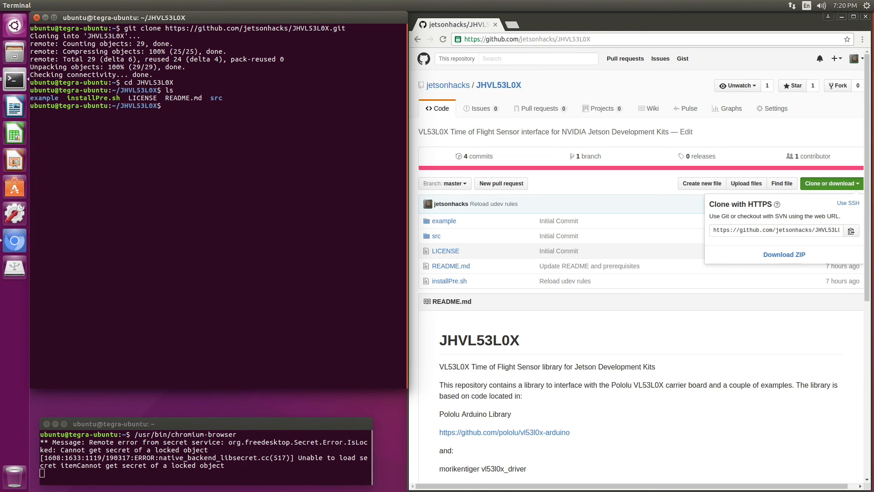
type("./")
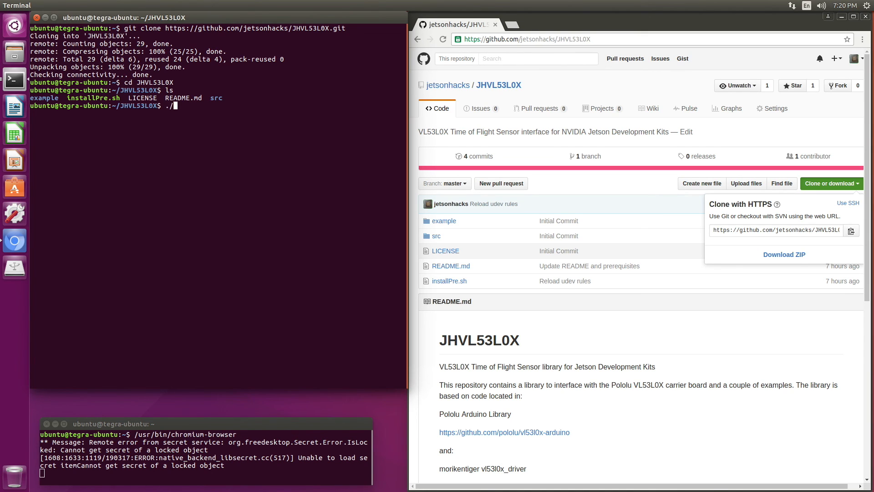
Step: Run ./installPre.sh to install i2c-tools and libi2c-dev
type("installPre.sh")
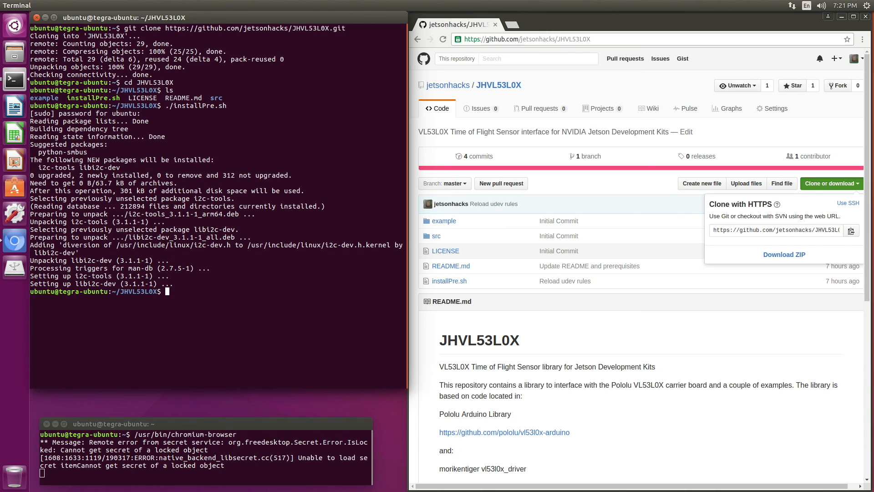
Step: Move into the example folder, list it and compile example.cpp with make
type("cd")
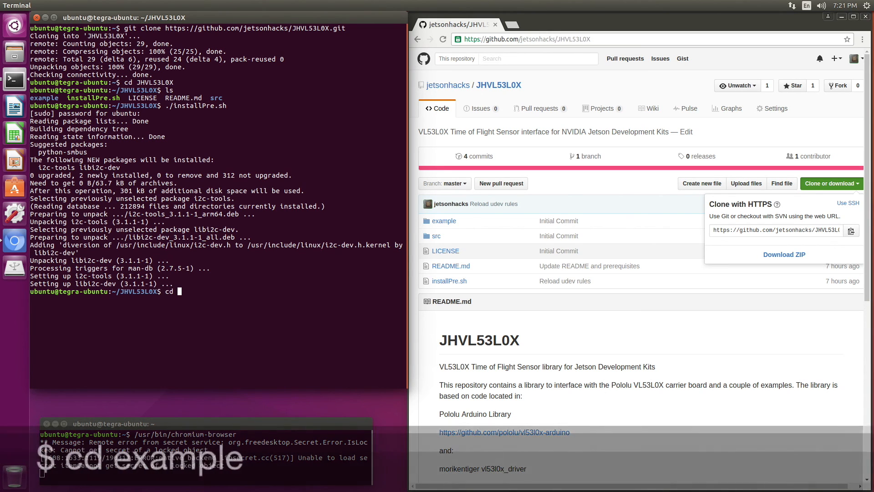
type("example")
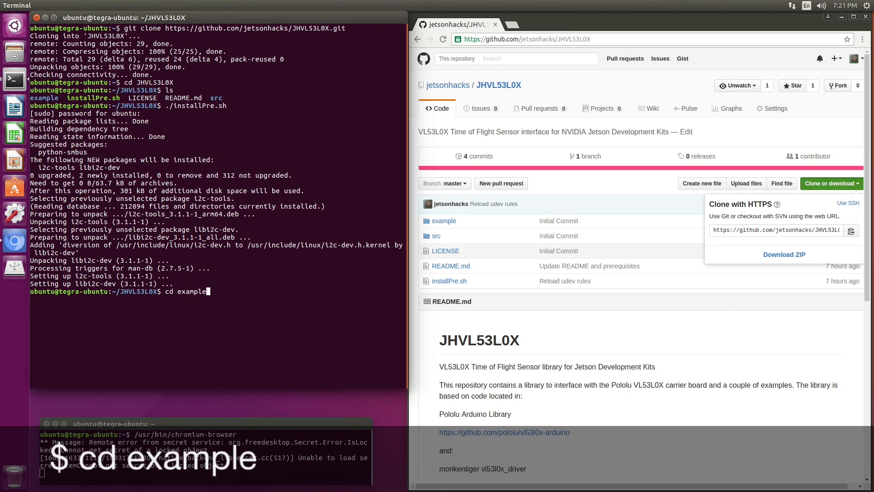
type("ls")
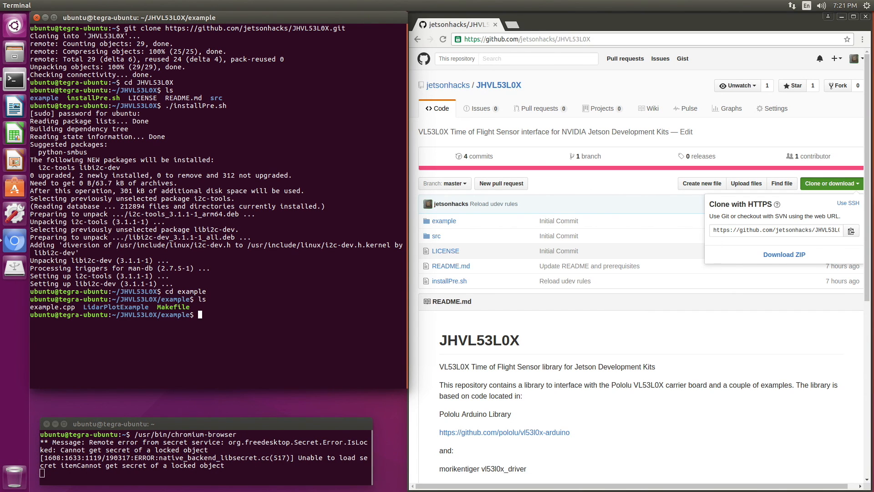
type("make")
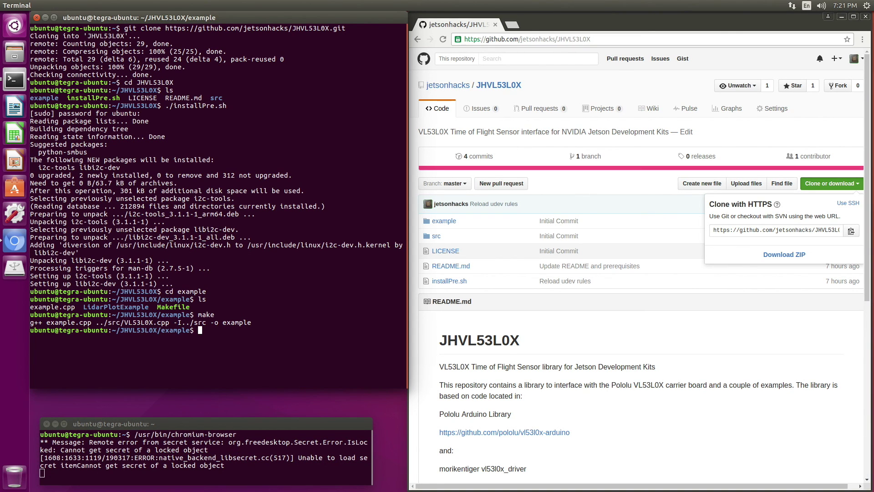
type("./example")
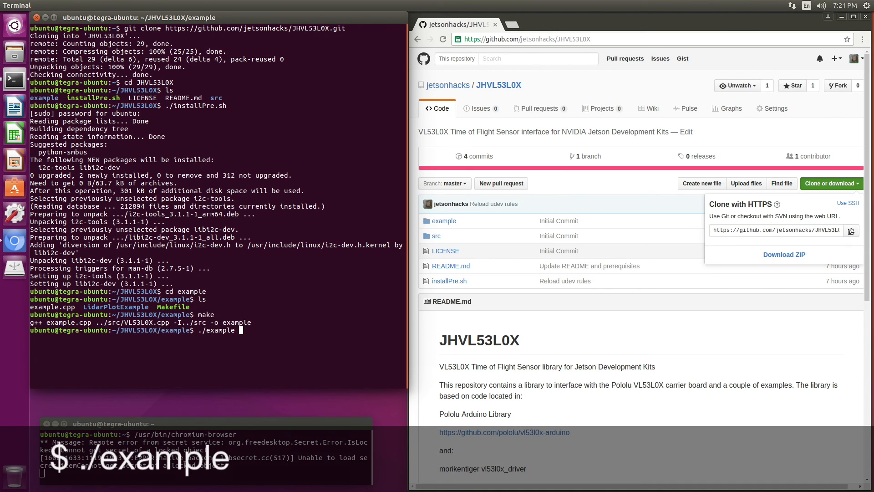
Step: Run ./example to stream live distance readings in millimetres, then stop it
key("Return")
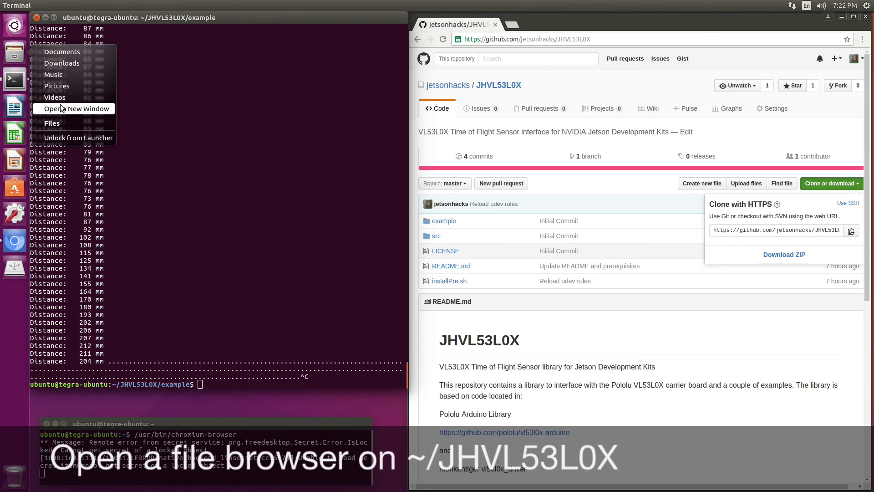
Step: Browse into example/LidarPlotExample in a new Files window and select LidarPlotExample.pro
left_click(51, 123)
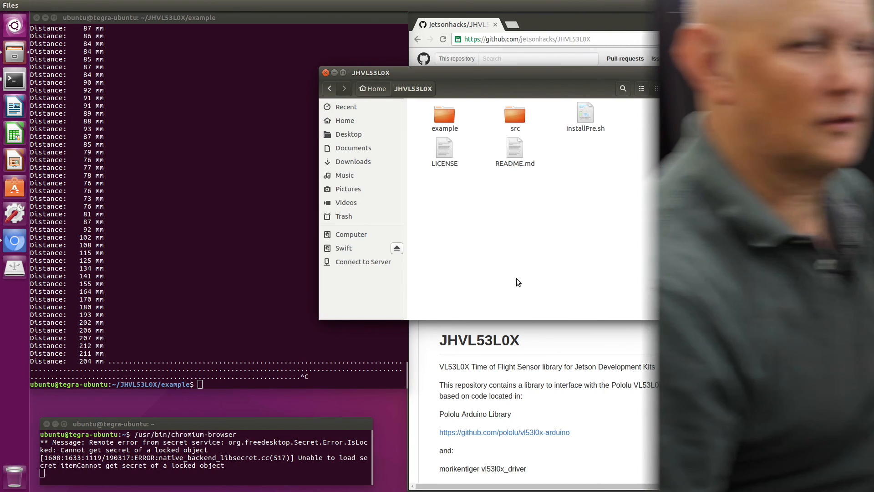
double_click(444, 116)
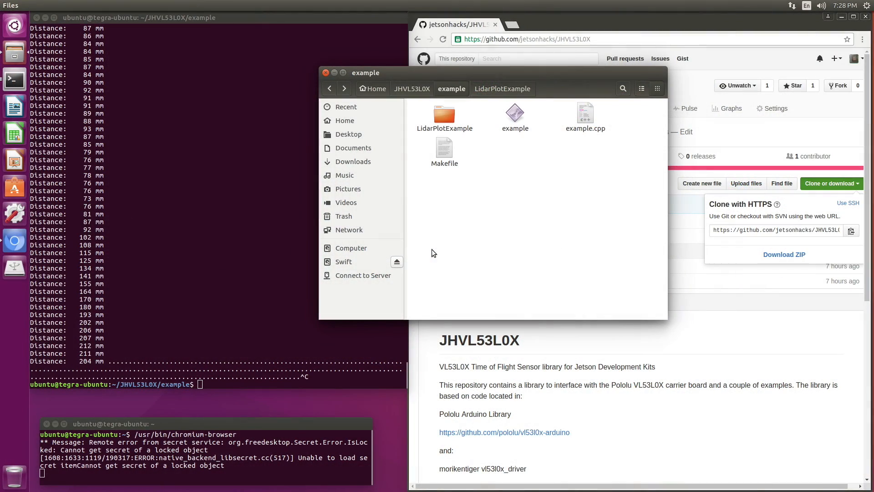
mouse_move(430, 142)
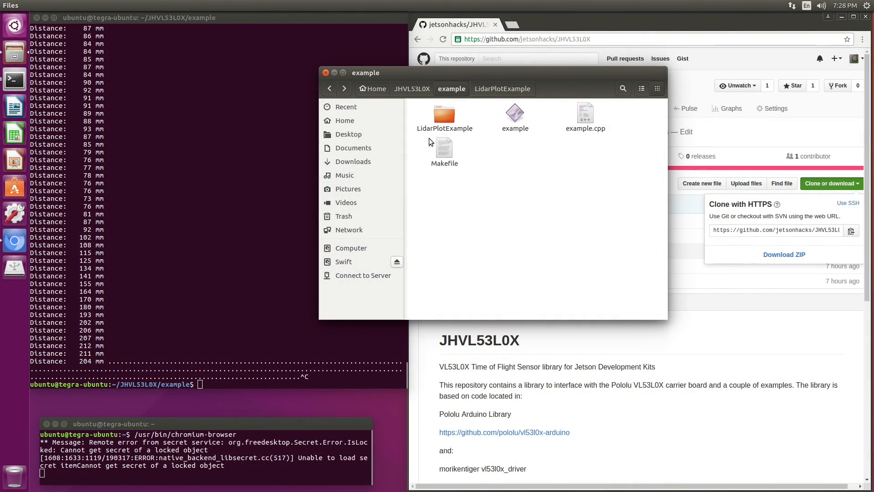
mouse_move(448, 116)
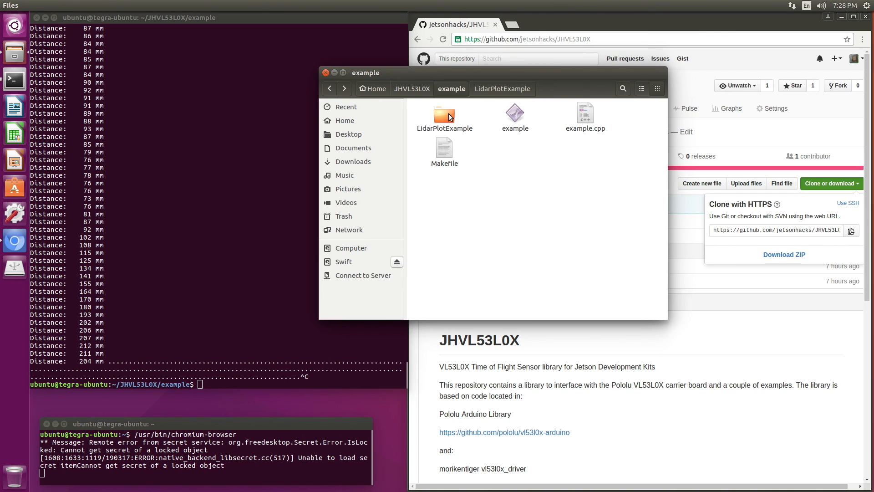
double_click(444, 114)
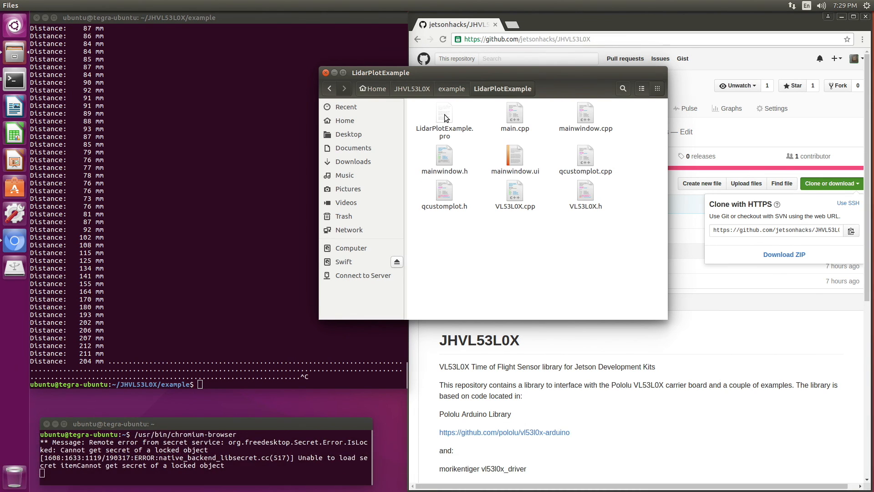
left_click(444, 115)
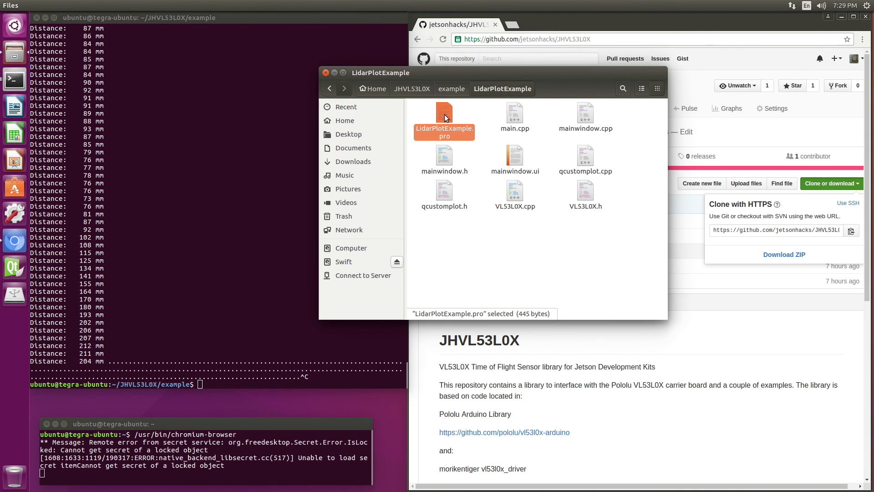
Step: Open LidarPlotExample.pro in Qt Creator and configure it with the Standard kit
double_click(445, 117)
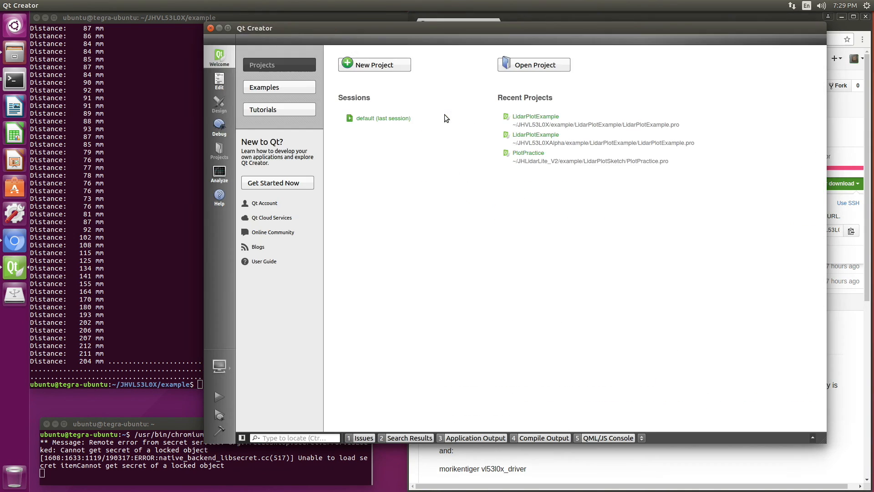
left_click(535, 117)
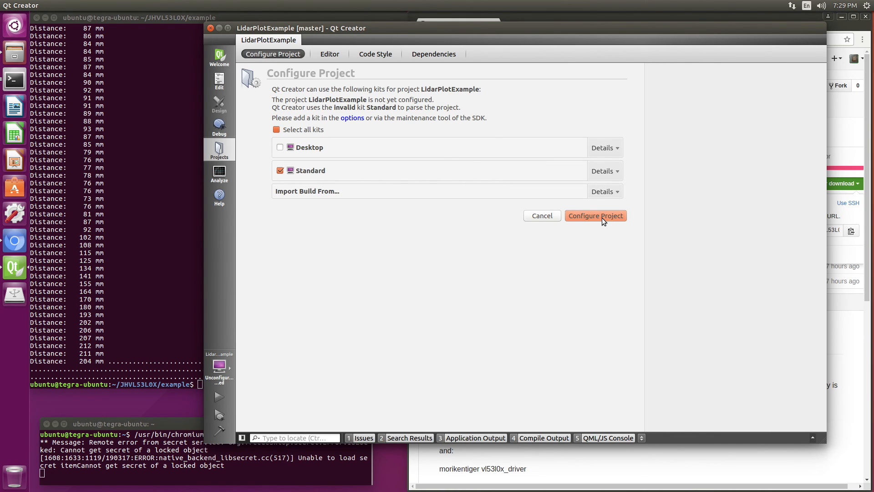
left_click(596, 216)
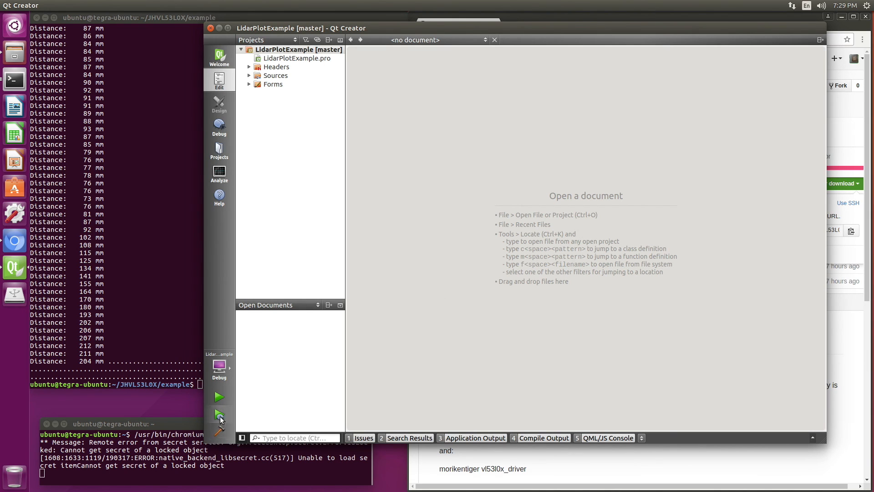
Step: Start the LidarPlotExample build and show the Compile Output pane
left_click(219, 415)
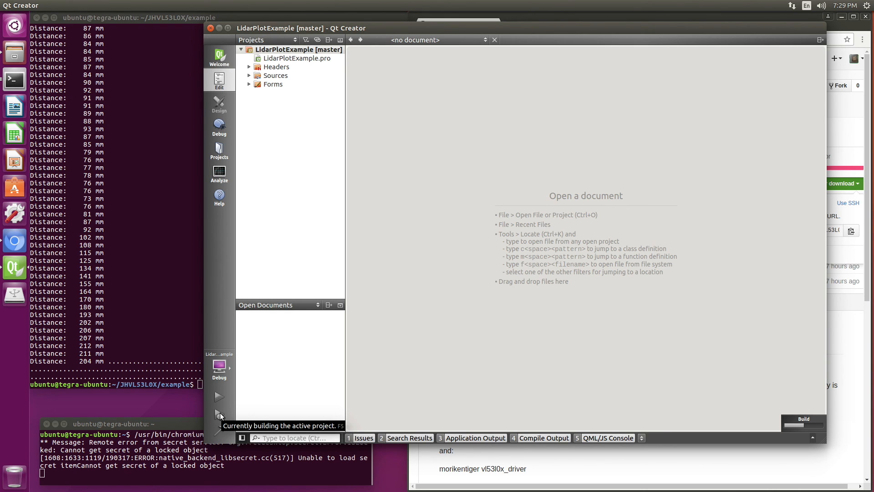
left_click(219, 416)
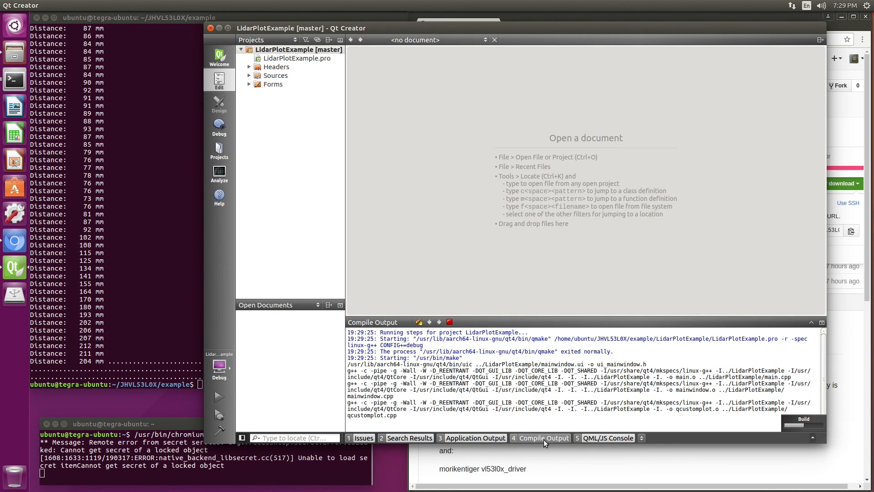